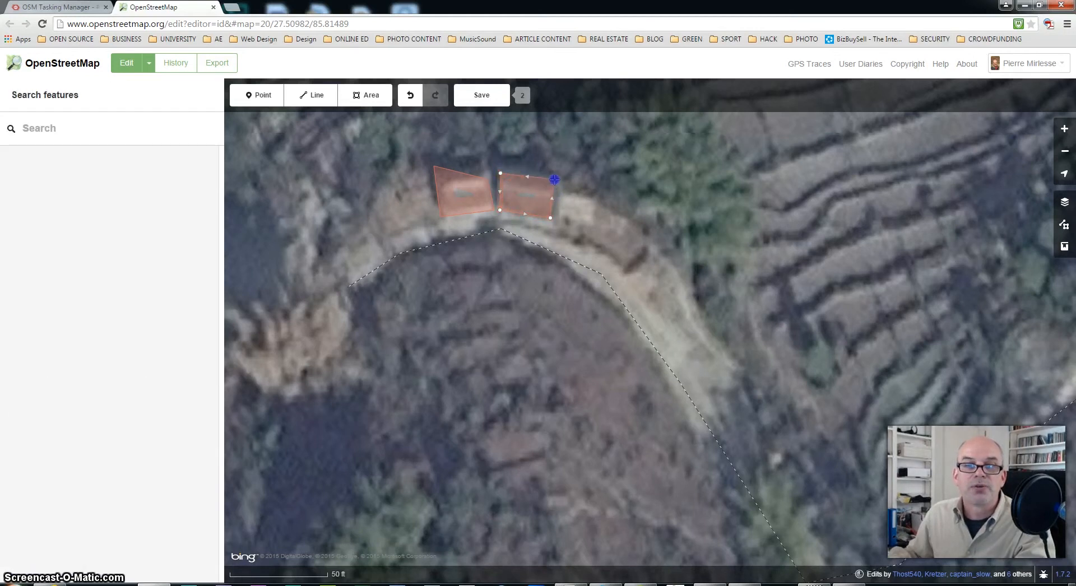
Select the right-hand building to show its building=yes tag and shape actions.
{"action": "left_click", "coordinate": [528, 196]}
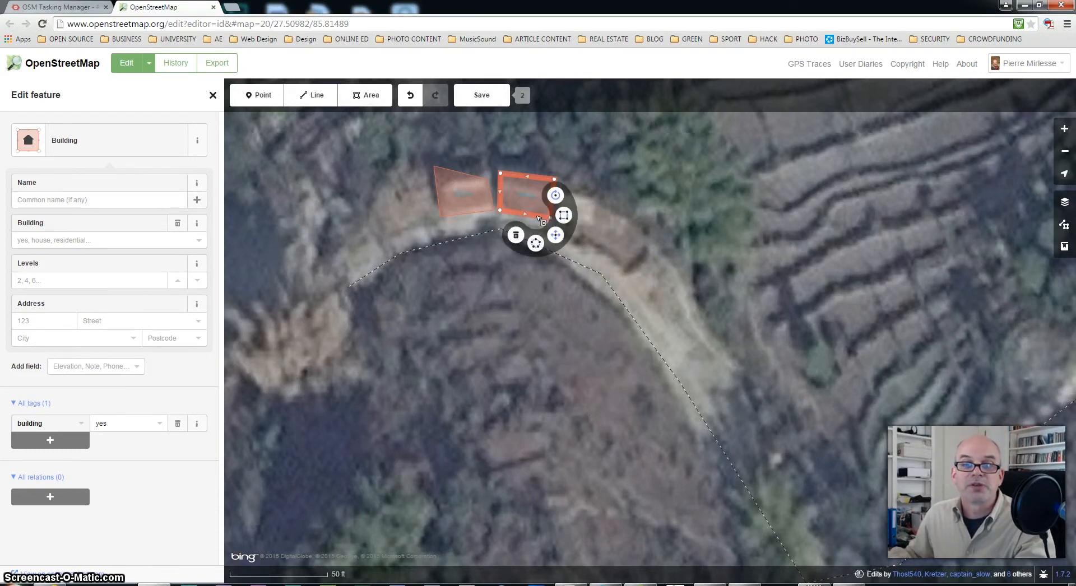
{"action": "mouse_move", "coordinate": [516, 236]}
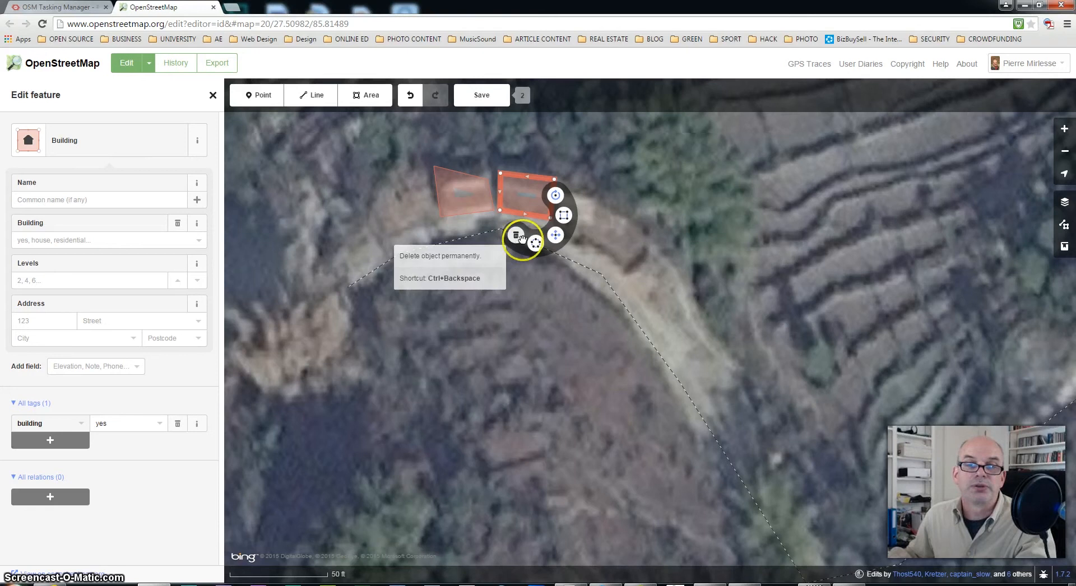
{"action": "mouse_move", "coordinate": [536, 243]}
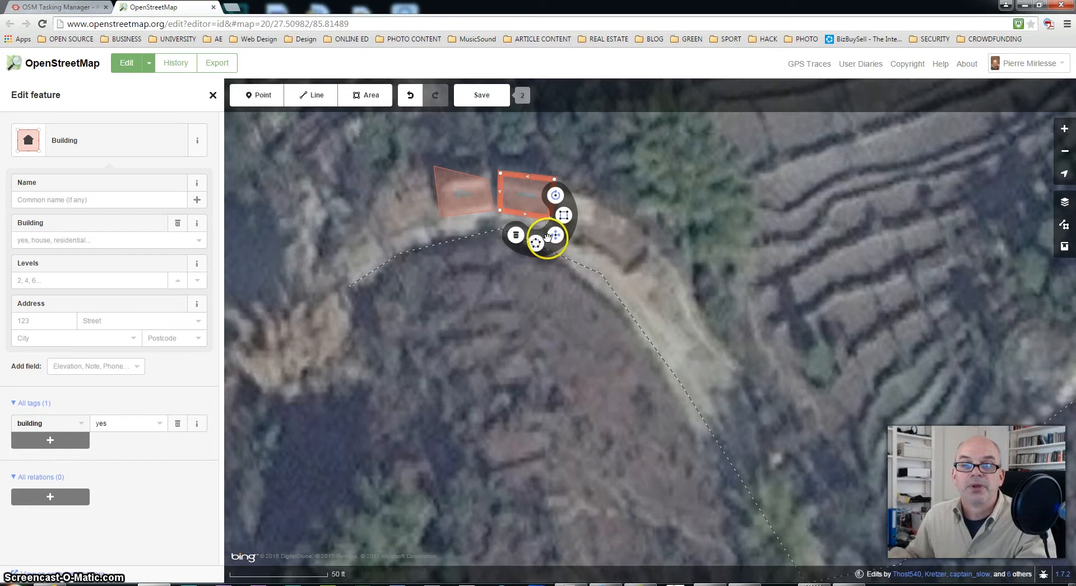
{"action": "mouse_move", "coordinate": [554, 235]}
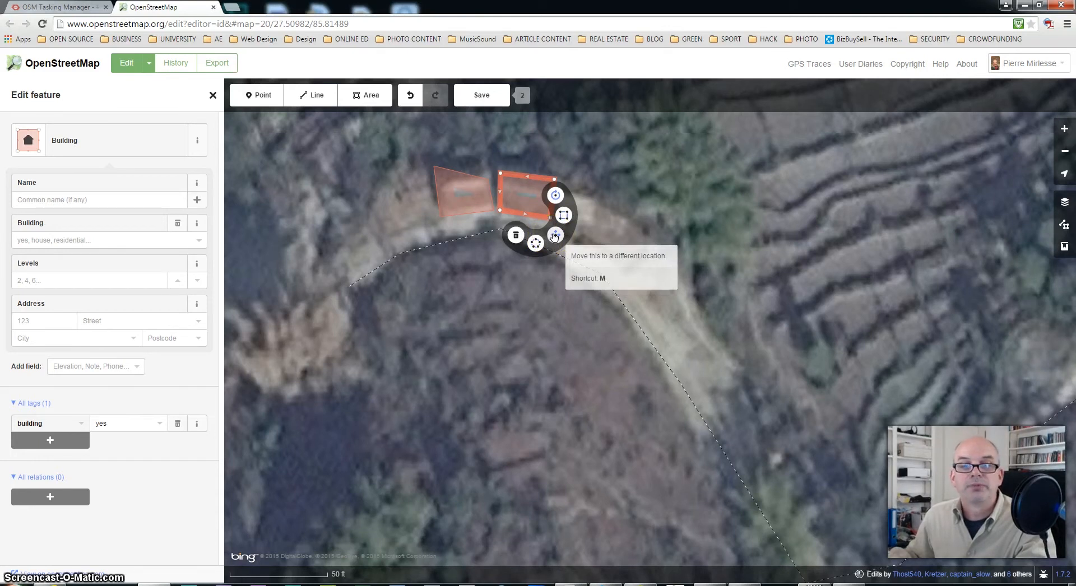
{"action": "mouse_move", "coordinate": [555, 196]}
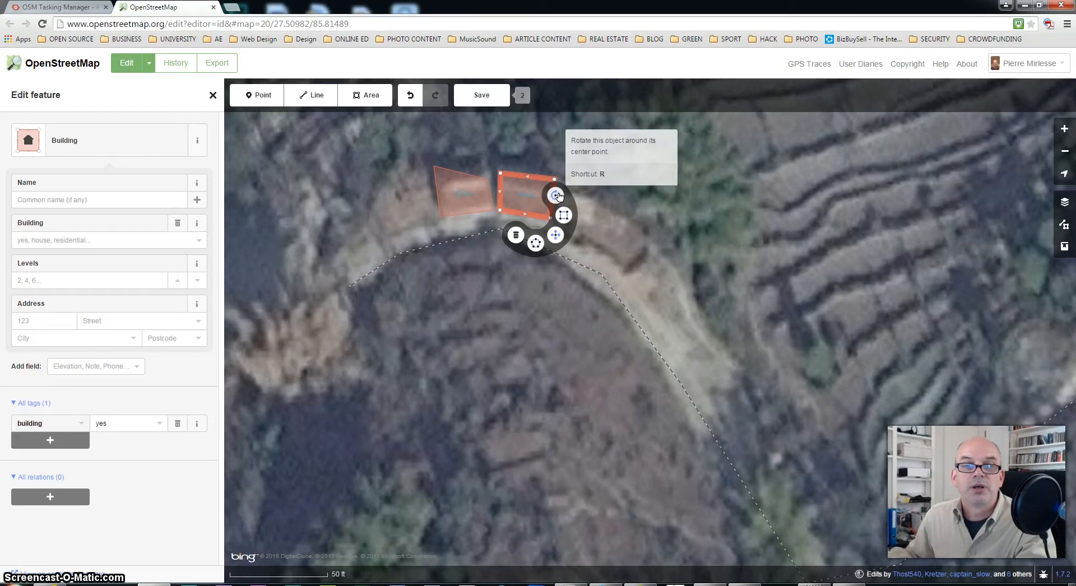
{"action": "mouse_move", "coordinate": [563, 216]}
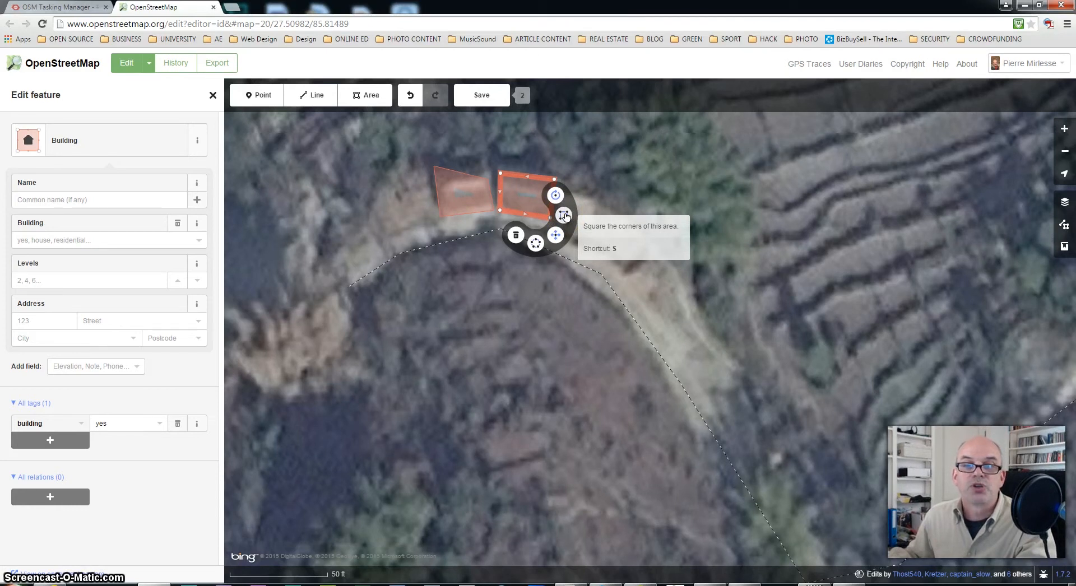
Apply Square to the right-hand building so its corners become right angles.
{"action": "left_click", "coordinate": [556, 195]}
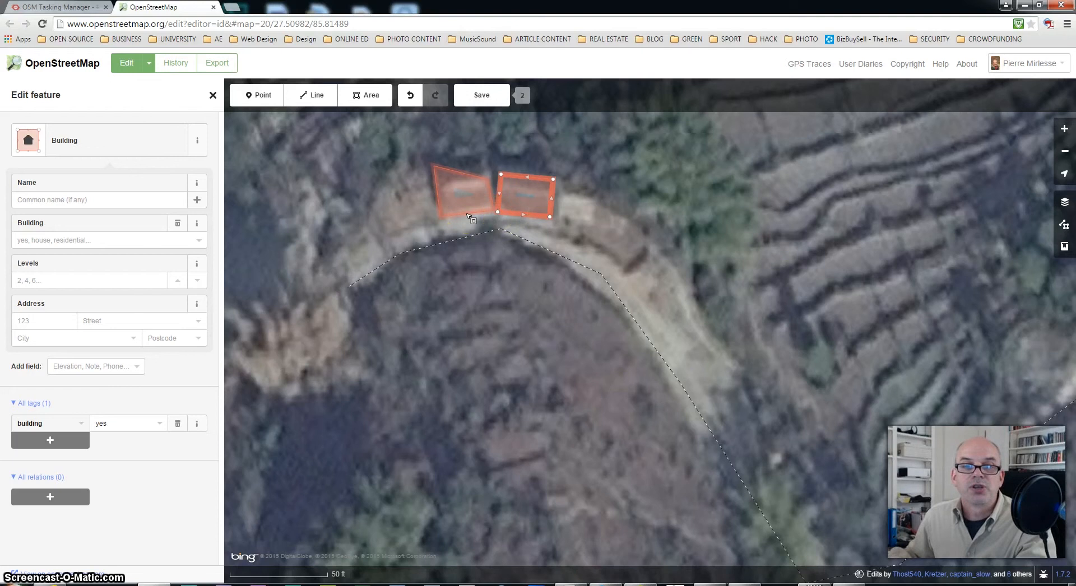
Square the left building's irregular quadrilateral using Square from its radial menu.
{"action": "right_click", "coordinate": [467, 199]}
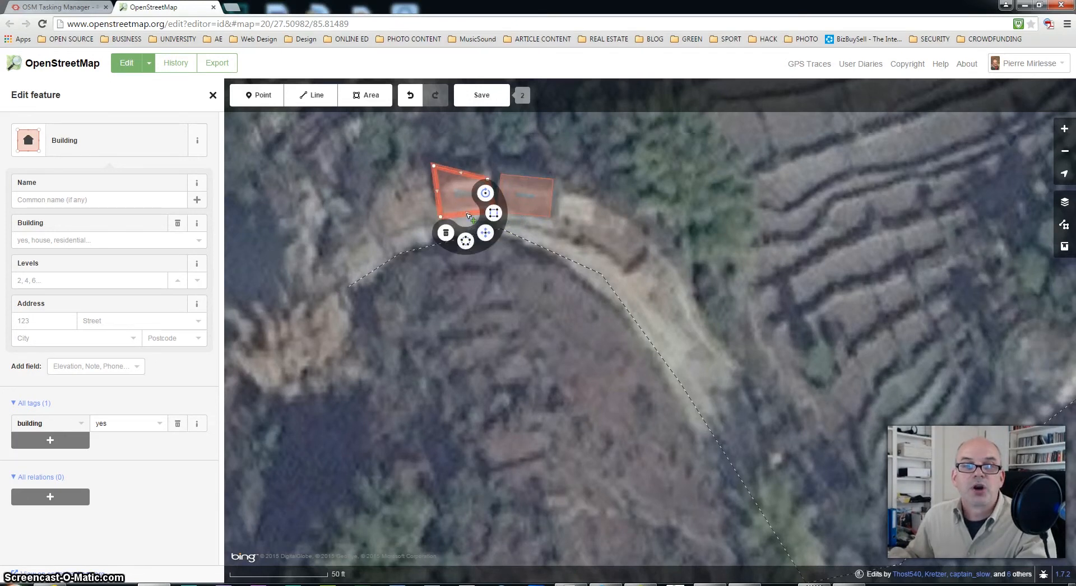
{"action": "mouse_move", "coordinate": [494, 212]}
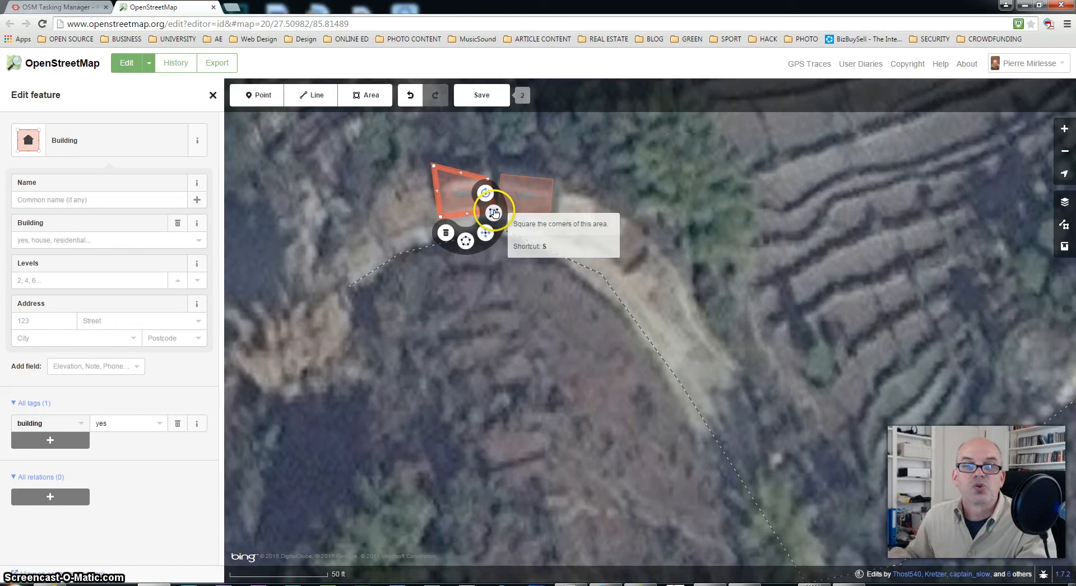
{"action": "left_click", "coordinate": [493, 211]}
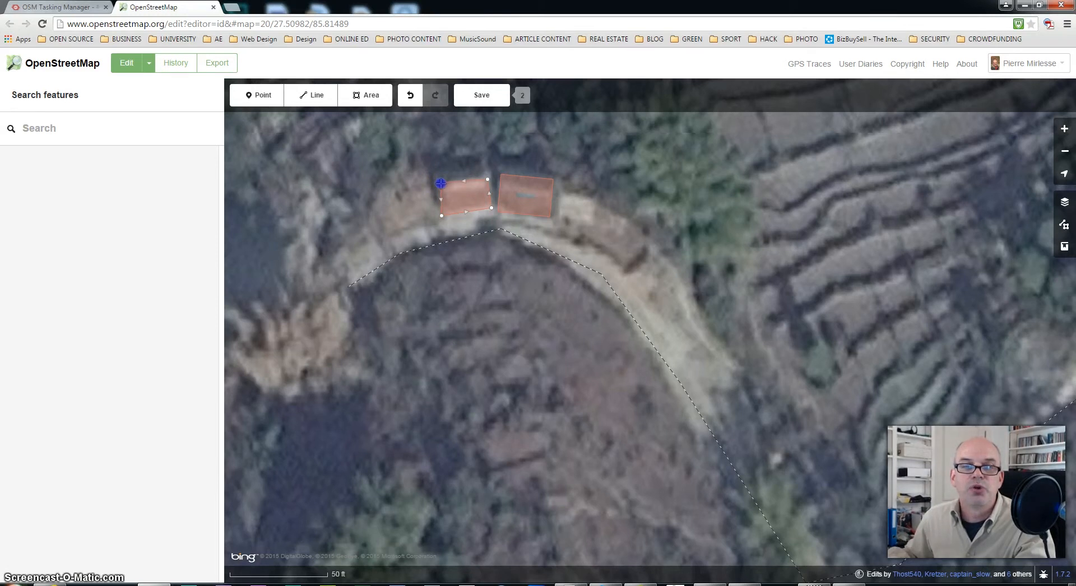
Select the left building and square its corners a second time.
{"action": "left_click", "coordinate": [462, 196]}
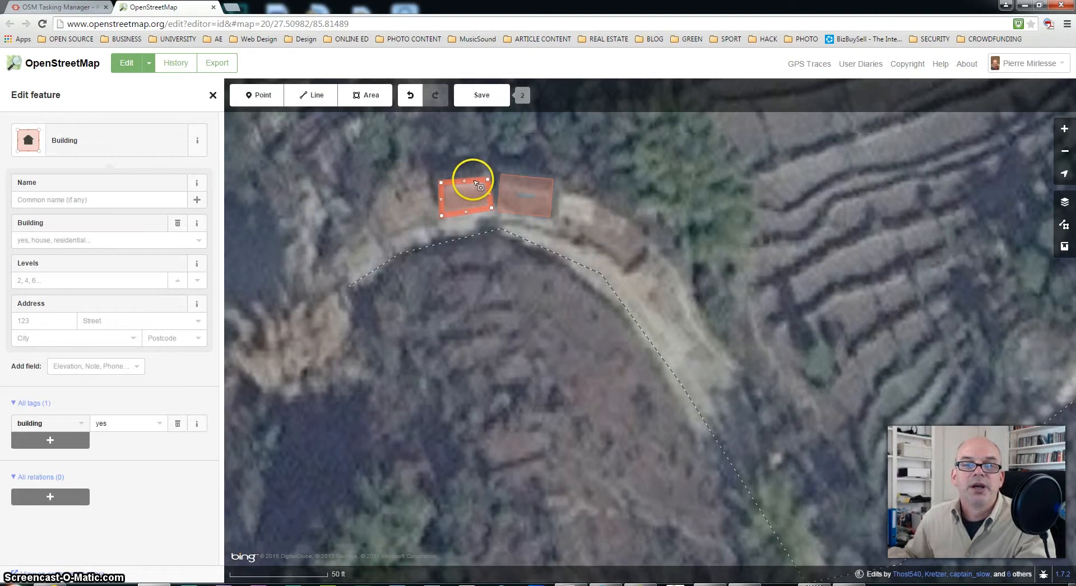
{"action": "mouse_move", "coordinate": [491, 210]}
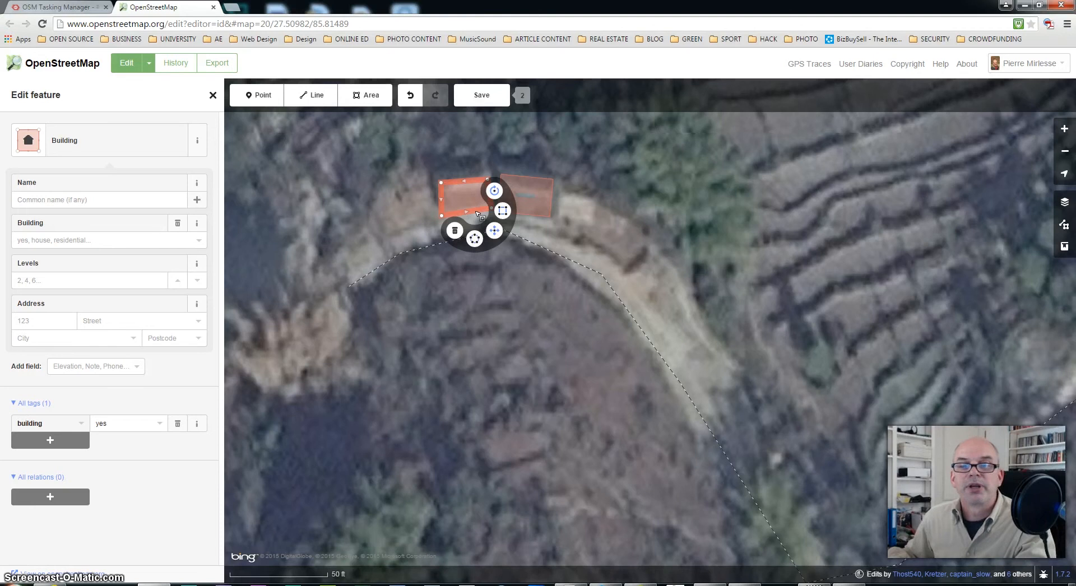
{"action": "mouse_move", "coordinate": [503, 210]}
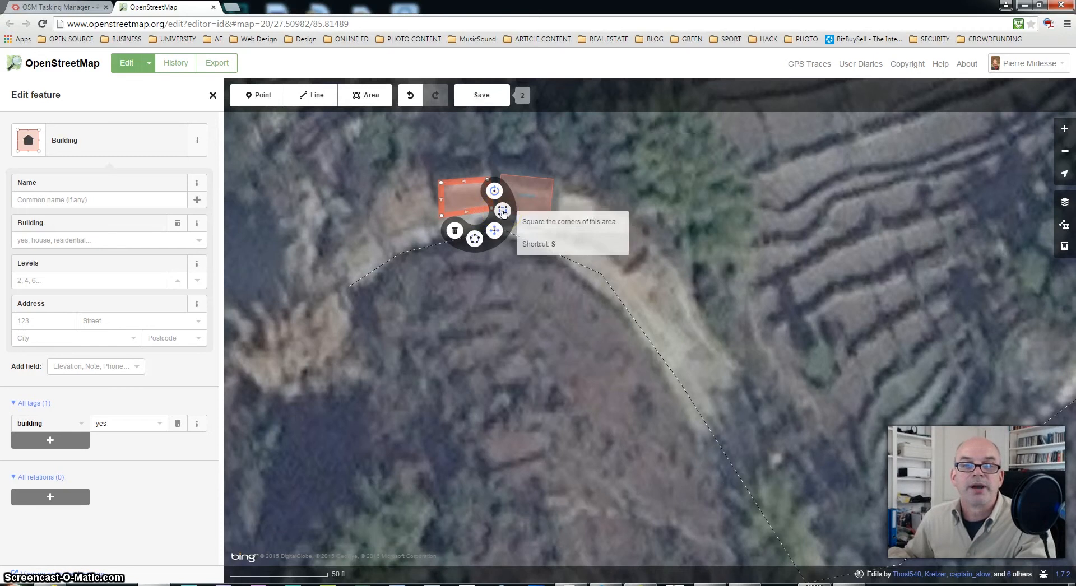
{"action": "left_click", "coordinate": [502, 210]}
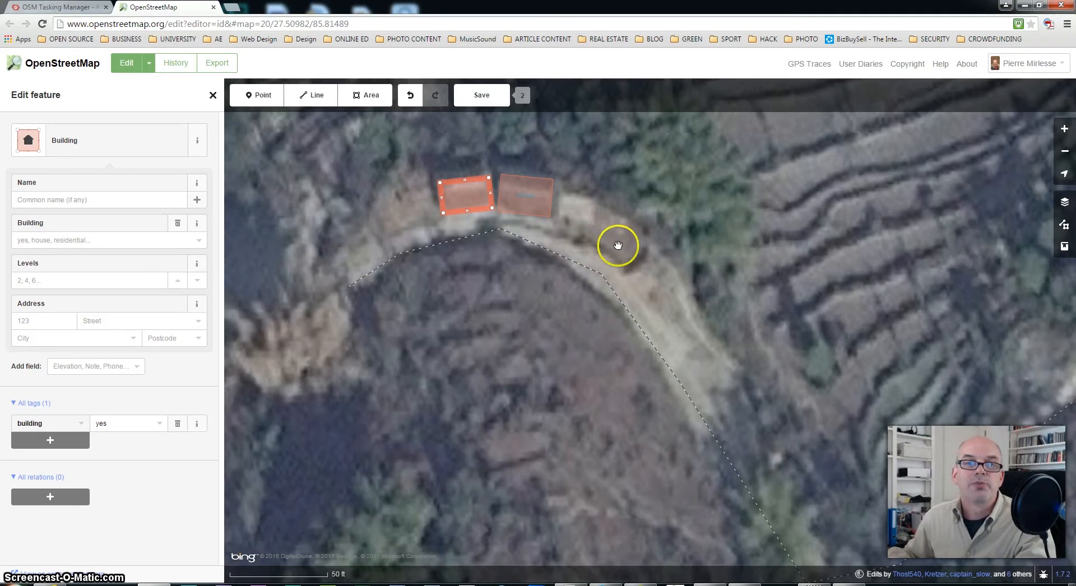
{"action": "mouse_move", "coordinate": [620, 259]}
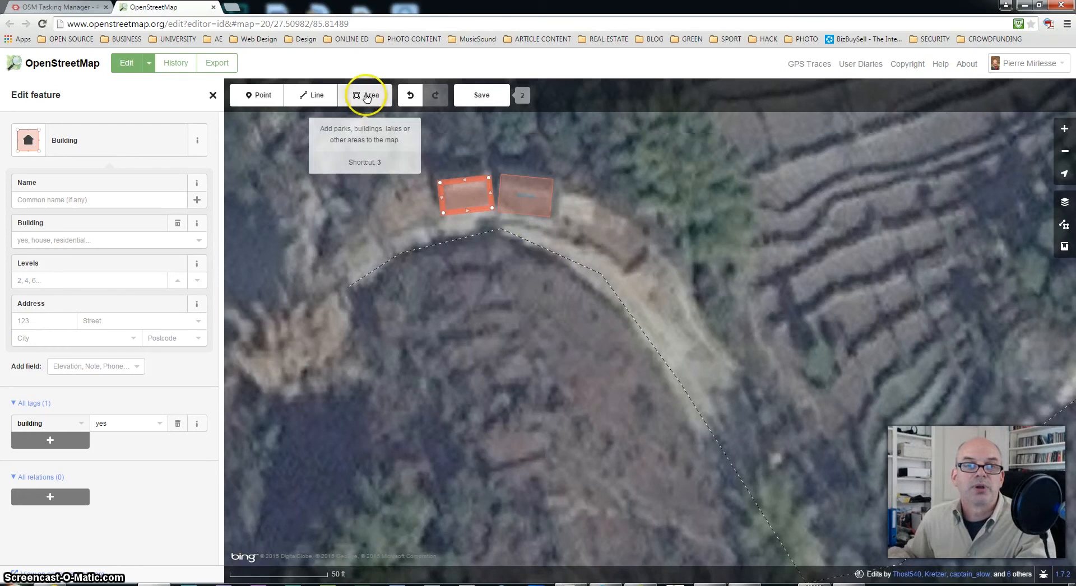
Start a new area, then drag the fourth outline's corners to fit its rooftop.
{"action": "left_click", "coordinate": [366, 95]}
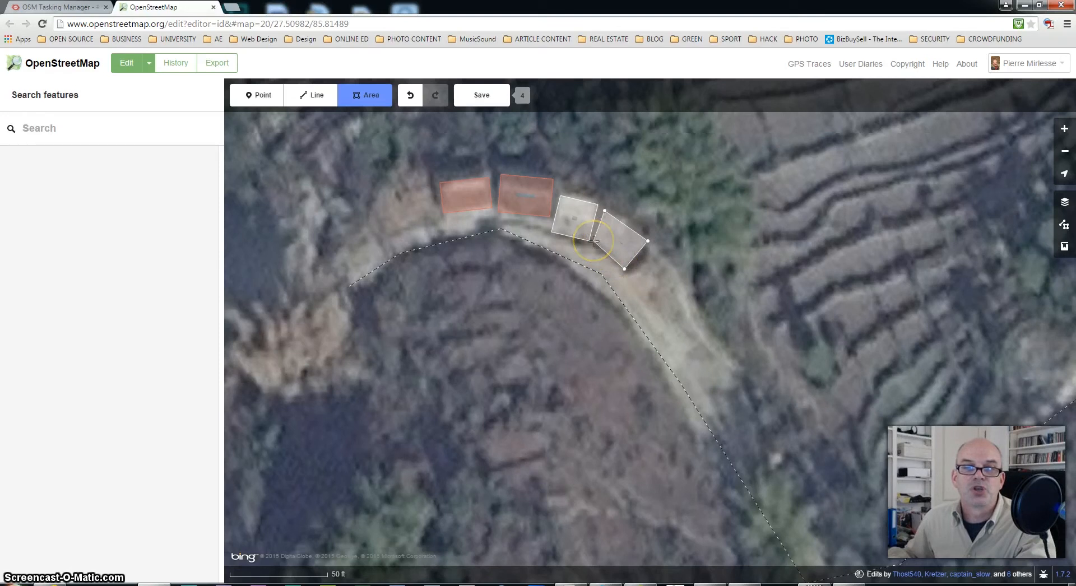
{"action": "left_click", "coordinate": [594, 240]}
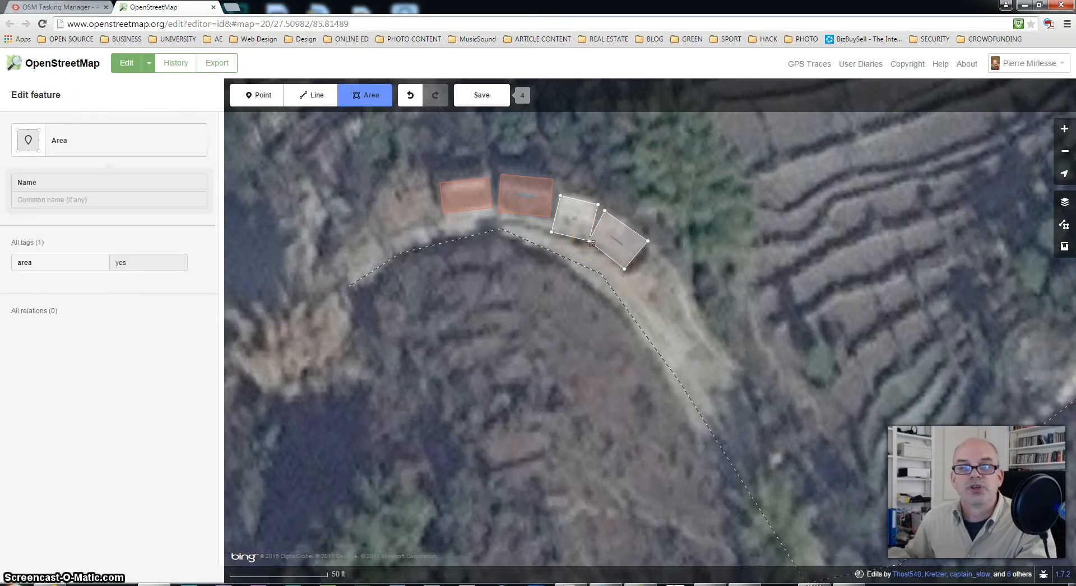
{"action": "left_click", "coordinate": [590, 244]}
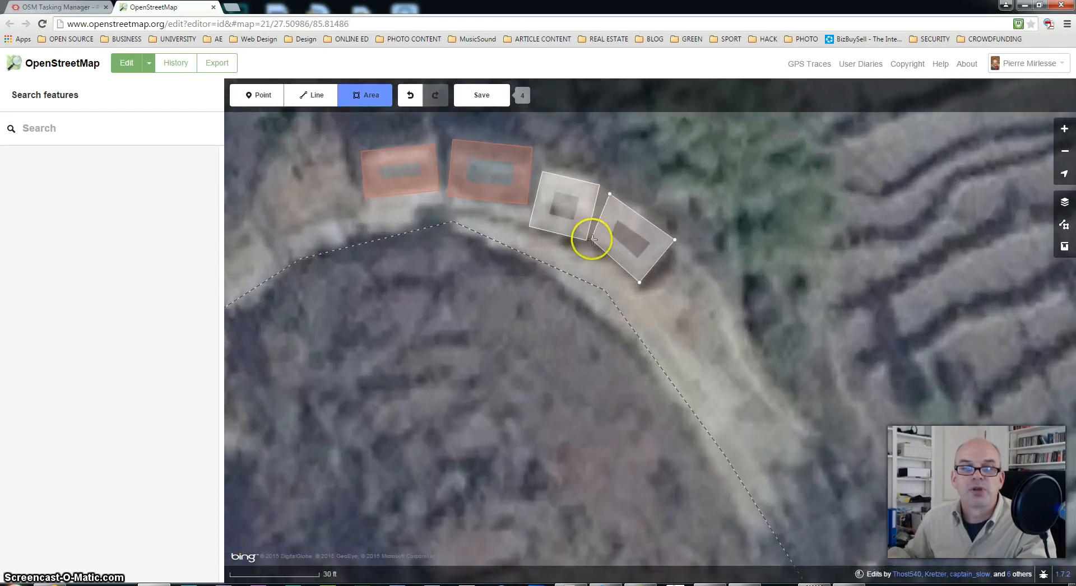
{"action": "left_click", "coordinate": [592, 240]}
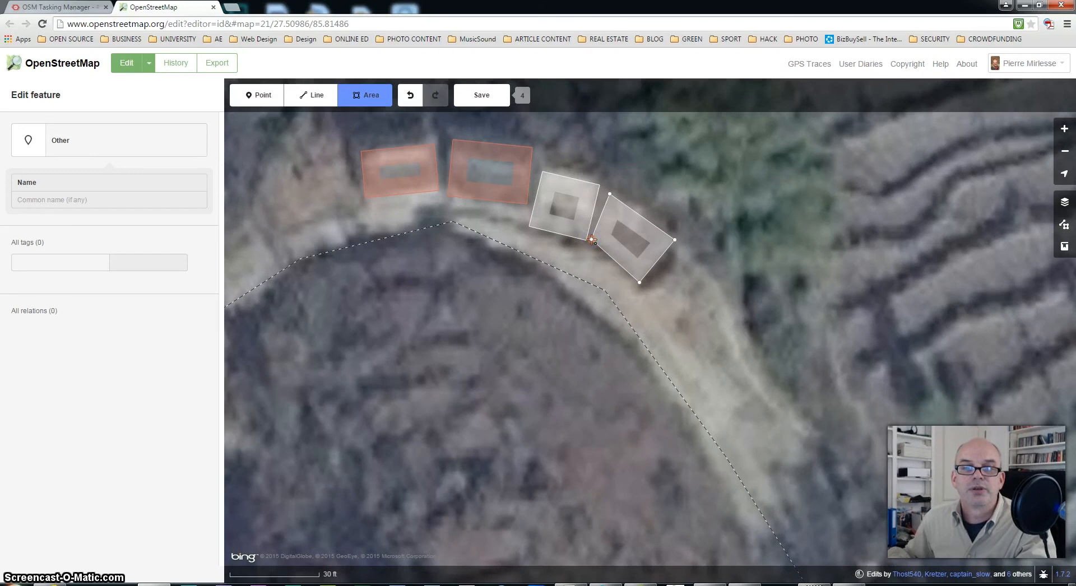
{"action": "left_click", "coordinate": [639, 244]}
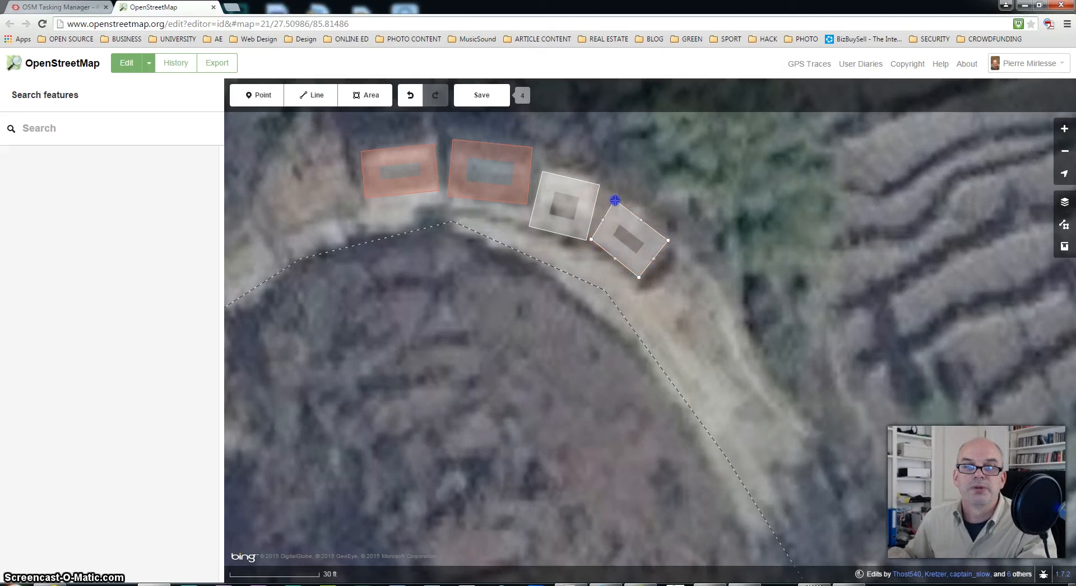
Square the fourth outline at the track bend, then deselect it.
{"action": "left_click", "coordinate": [631, 240]}
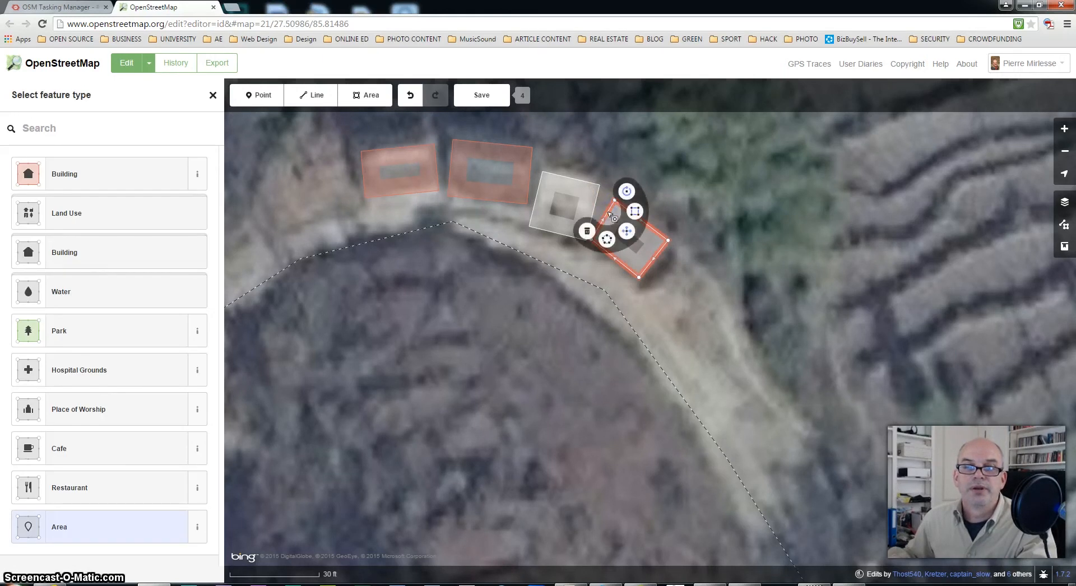
{"action": "mouse_move", "coordinate": [634, 211]}
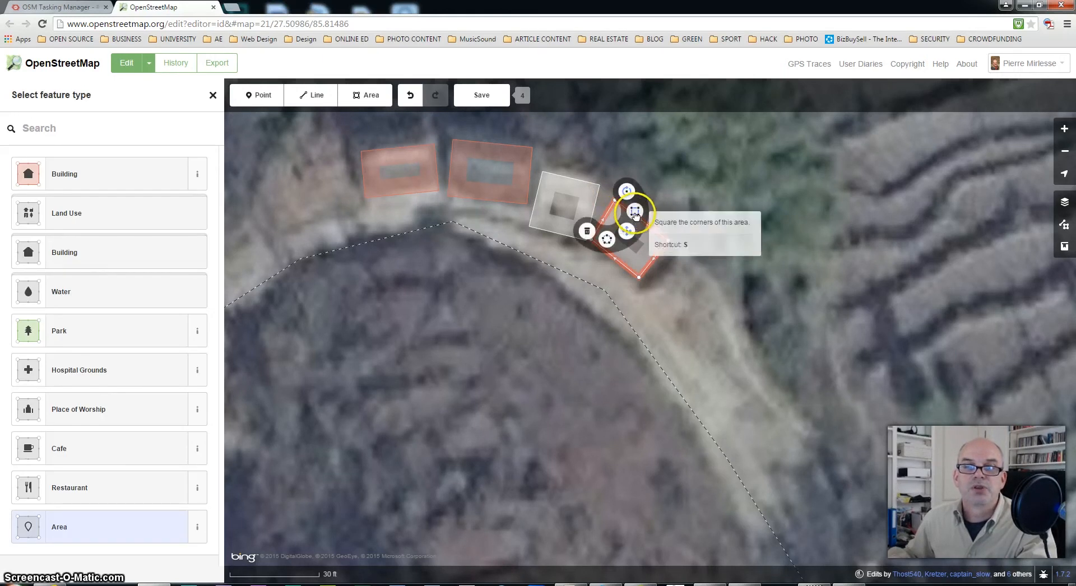
{"action": "left_click", "coordinate": [626, 210]}
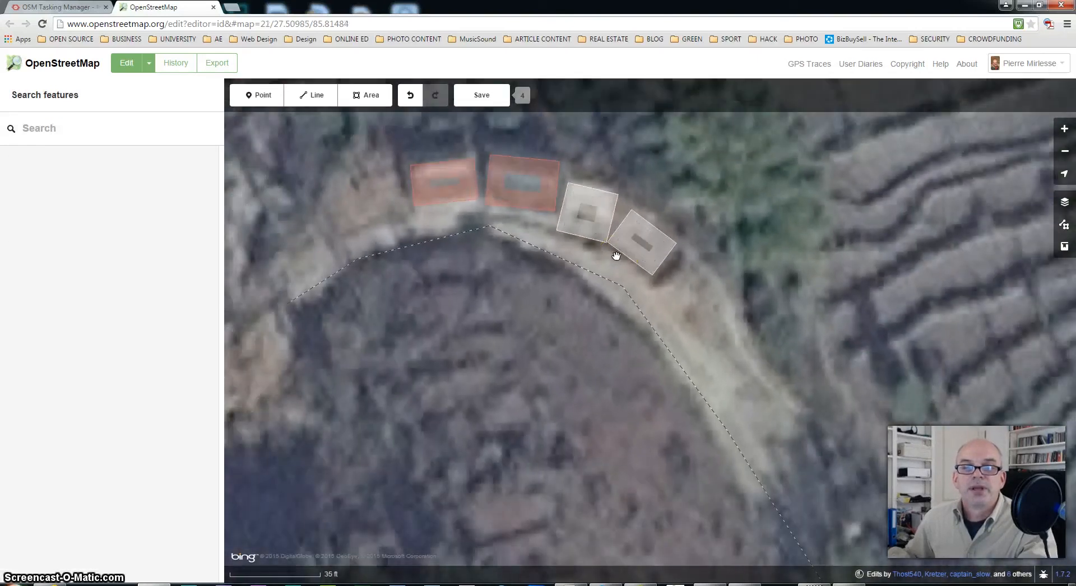
{"action": "left_click", "coordinate": [639, 244]}
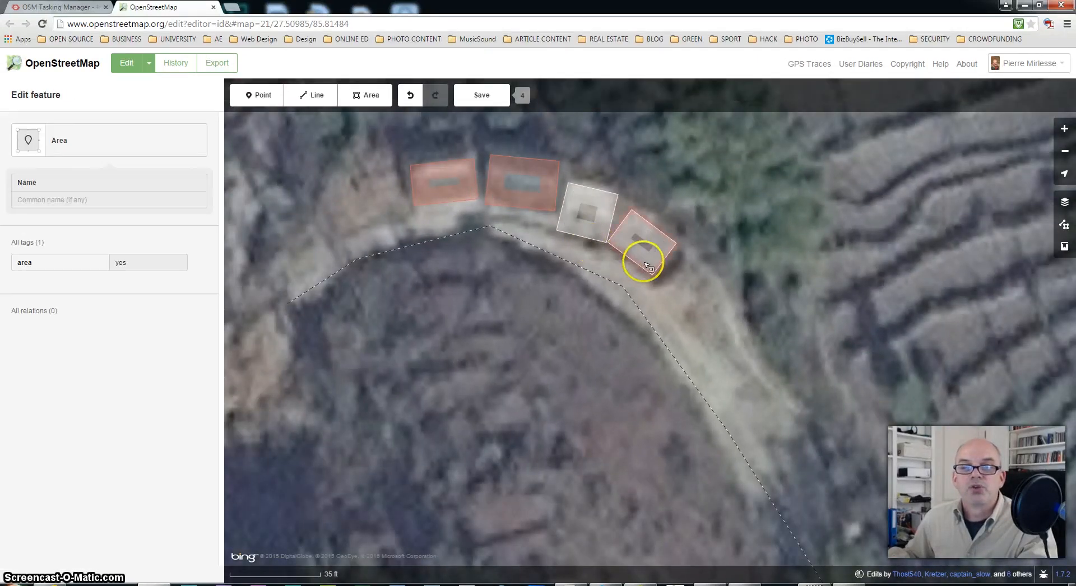
{"action": "left_click", "coordinate": [617, 257]}
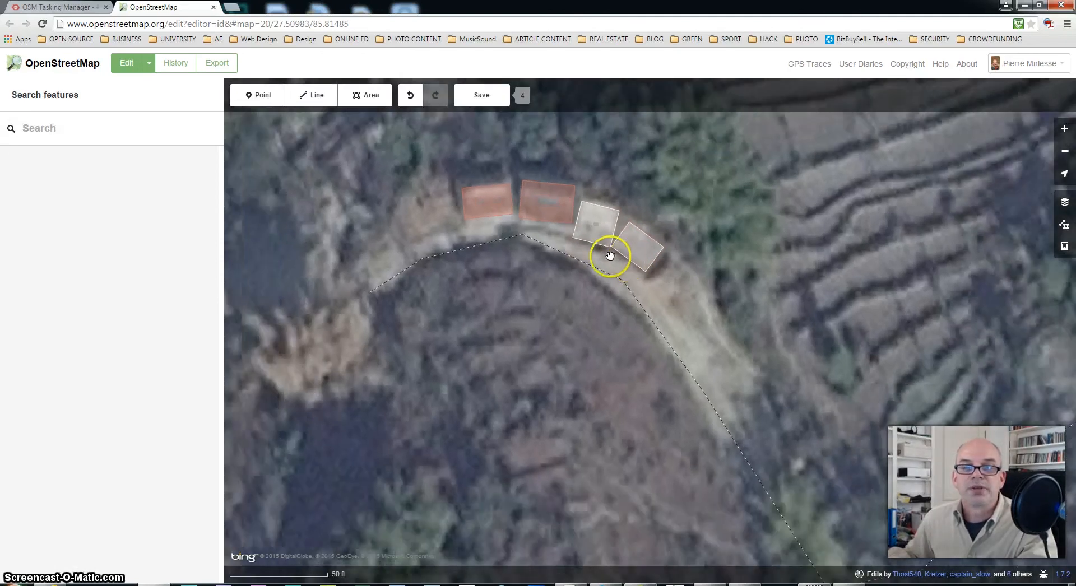
Tag the third outline with the Building feature type.
{"action": "left_click", "coordinate": [638, 251]}
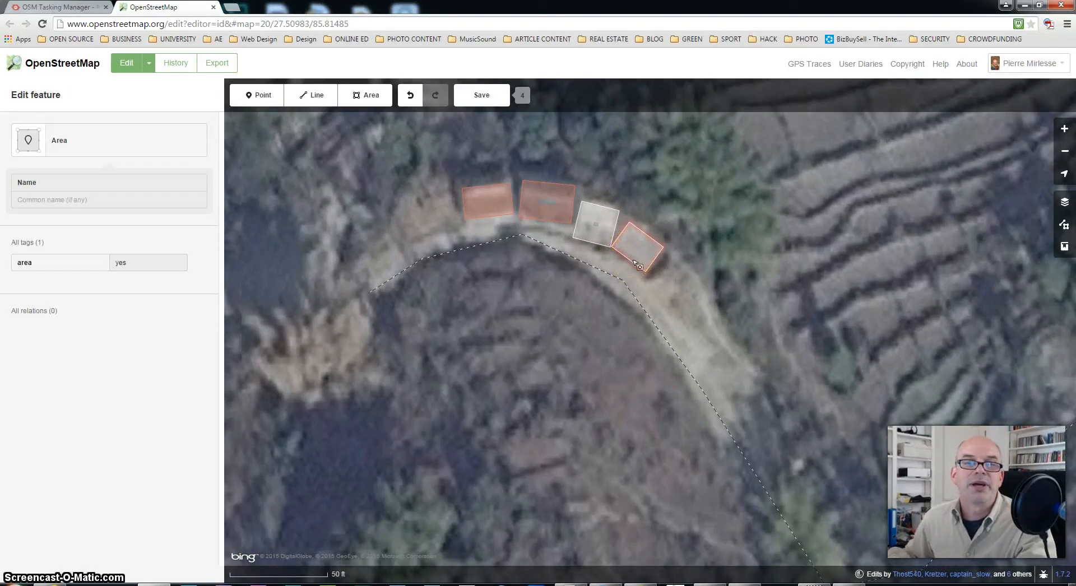
{"action": "left_click", "coordinate": [592, 247]}
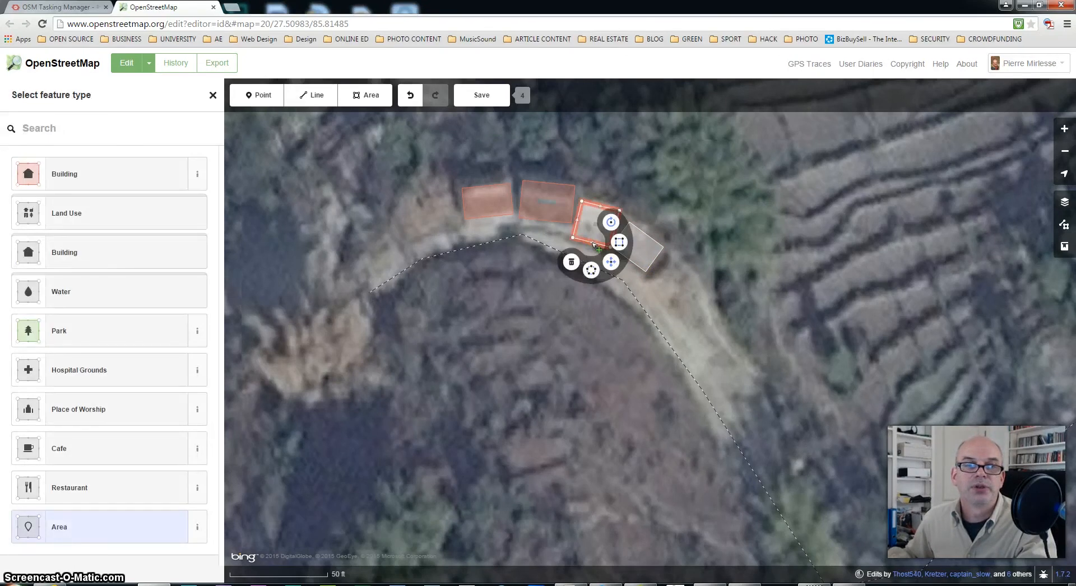
{"action": "mouse_move", "coordinate": [190, 184]}
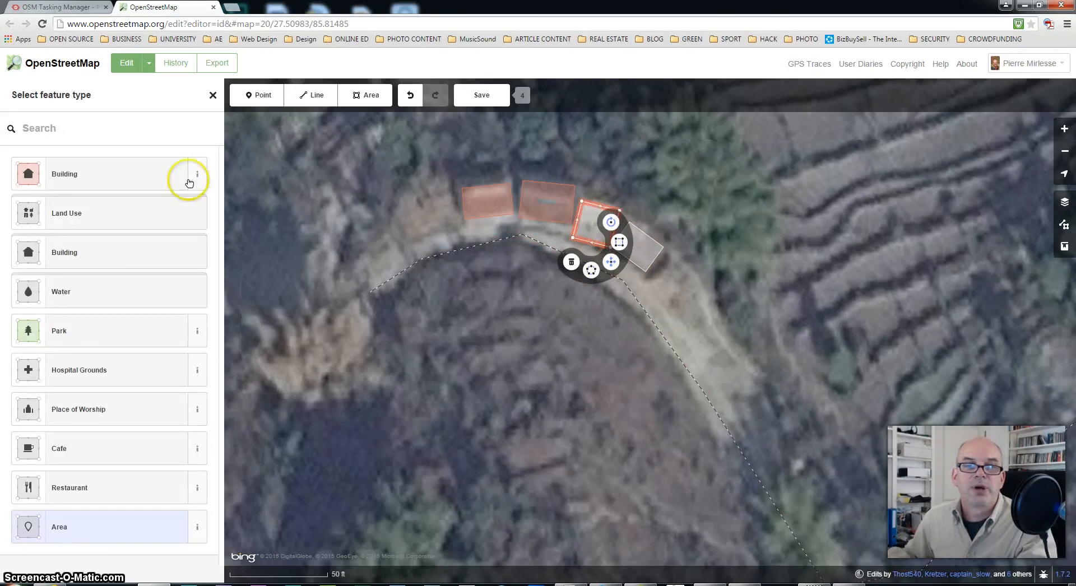
{"action": "left_click", "coordinate": [65, 174]}
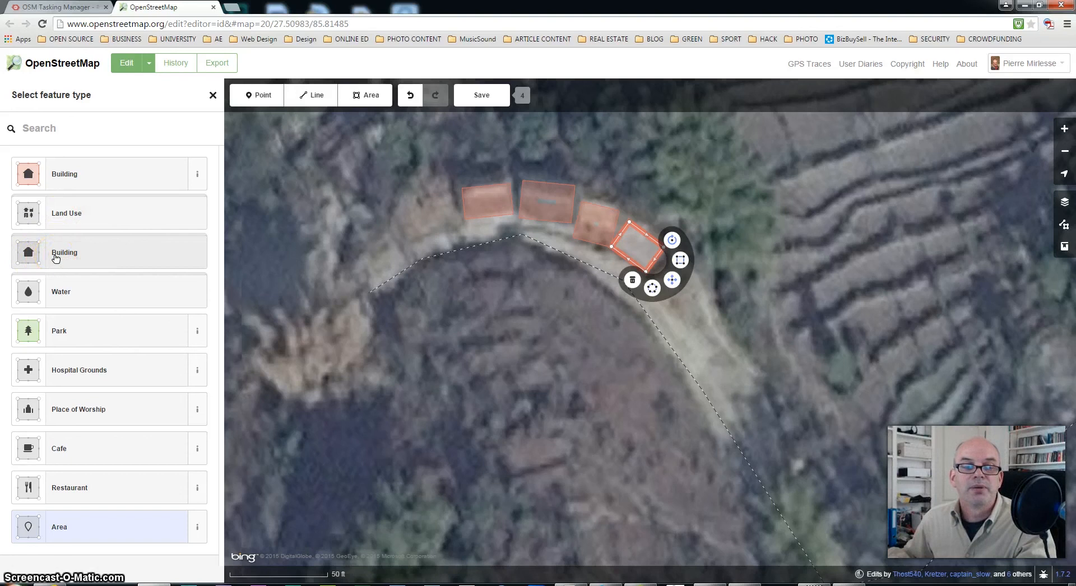
Tag the fourth outline with the generic Building preset from the Building category.
{"action": "left_click", "coordinate": [64, 252]}
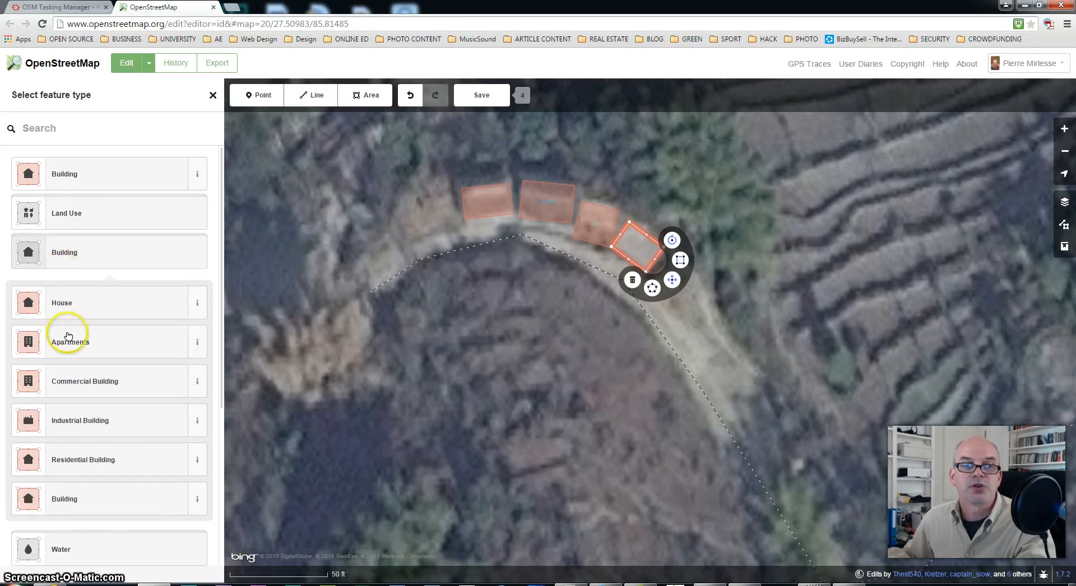
{"action": "mouse_move", "coordinate": [103, 420]}
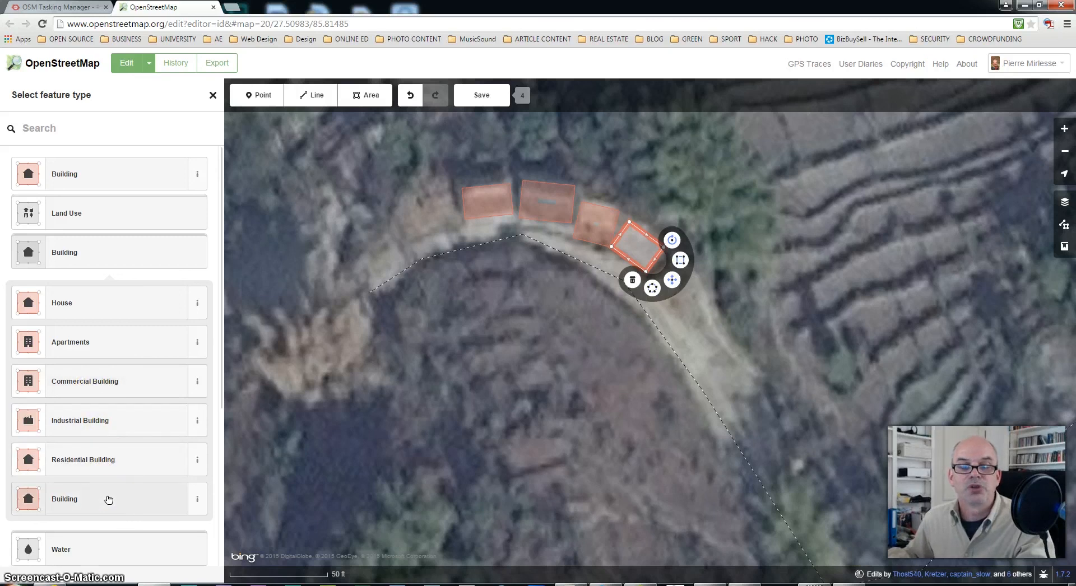
{"action": "left_click", "coordinate": [64, 499]}
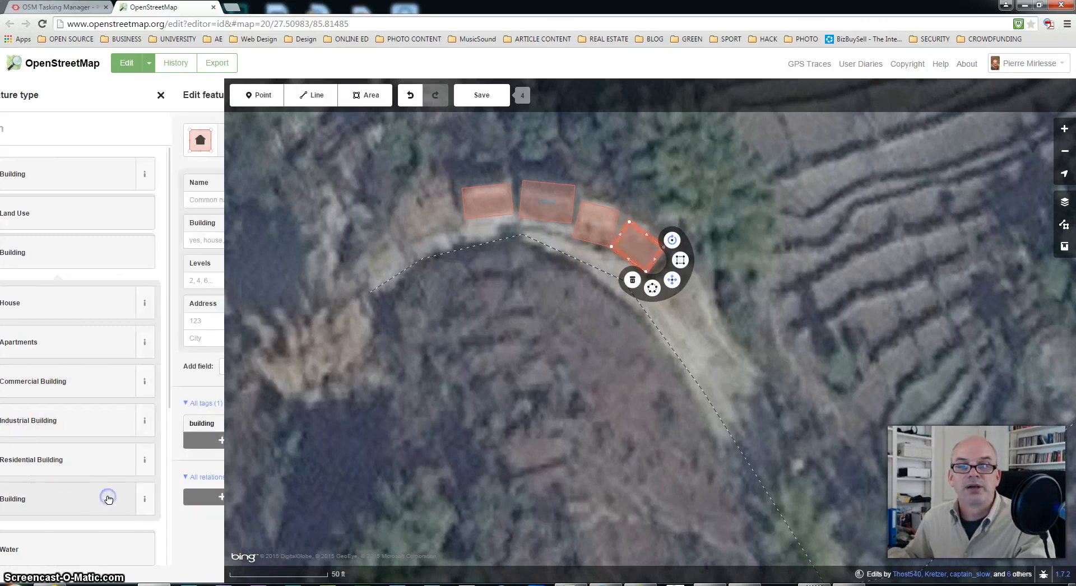